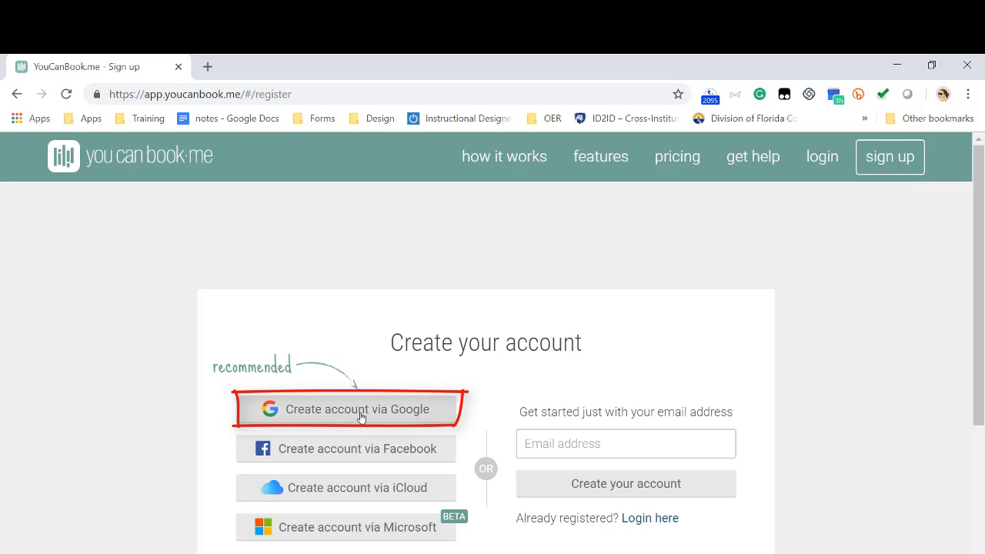
- Create a YouCanBook.me account via Google, choosing the user's Google account to sign in
click(348, 409)
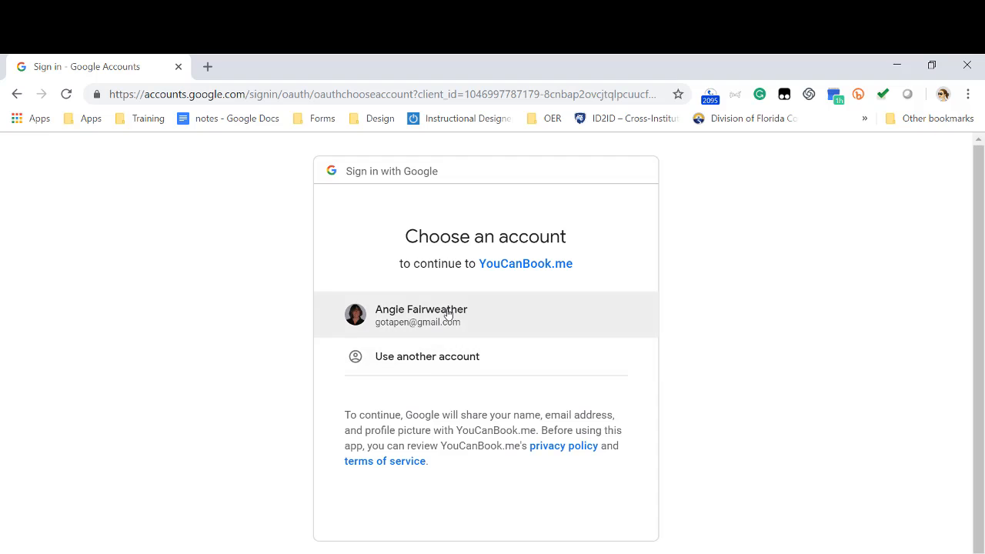
click(422, 314)
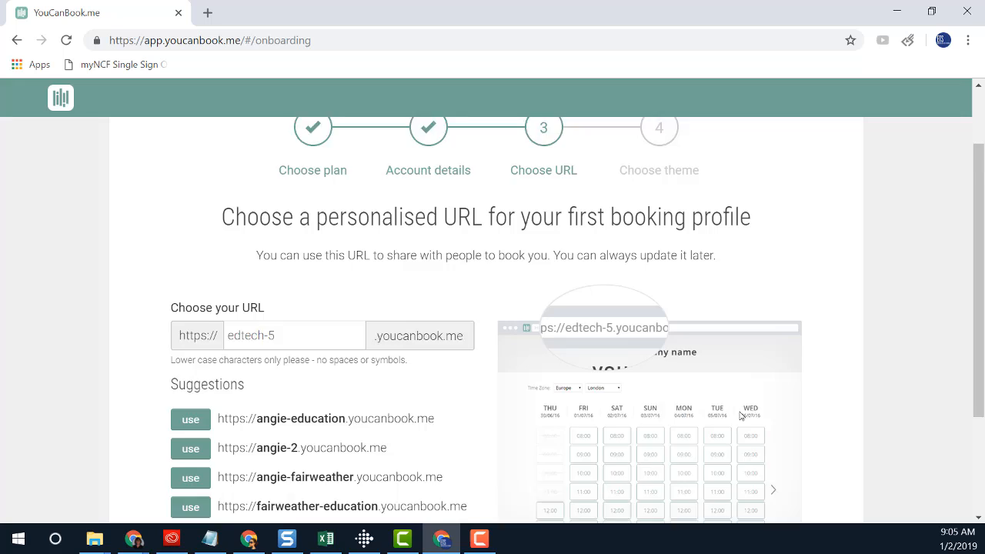
- Use the suggested 'fairweather' address as the booking page URL and continue to themes
scroll(down, 3)
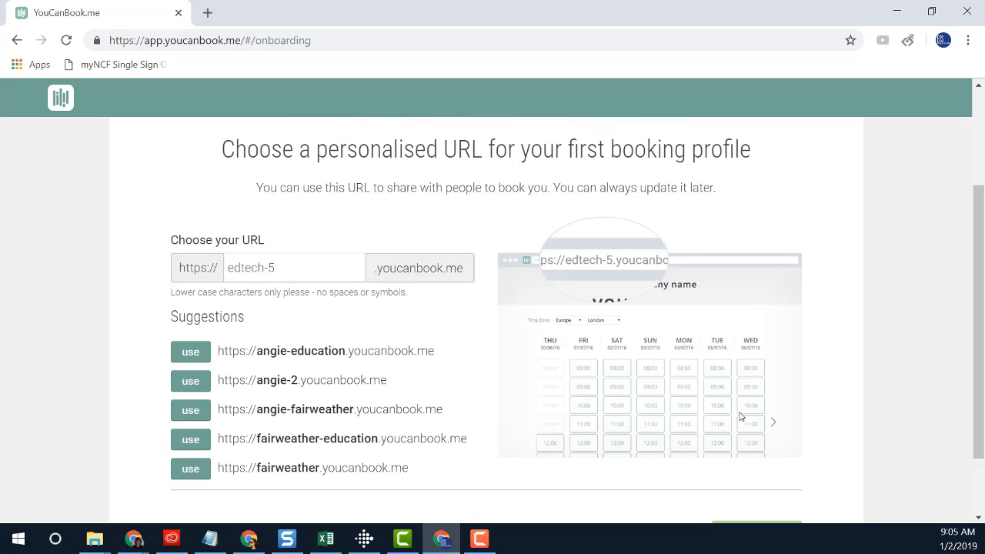
click(191, 468)
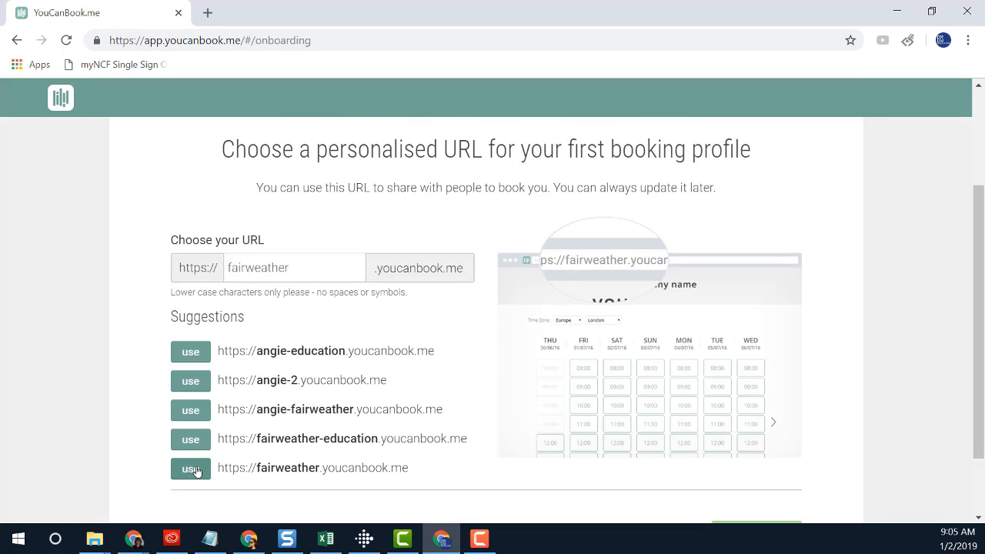
click(191, 468)
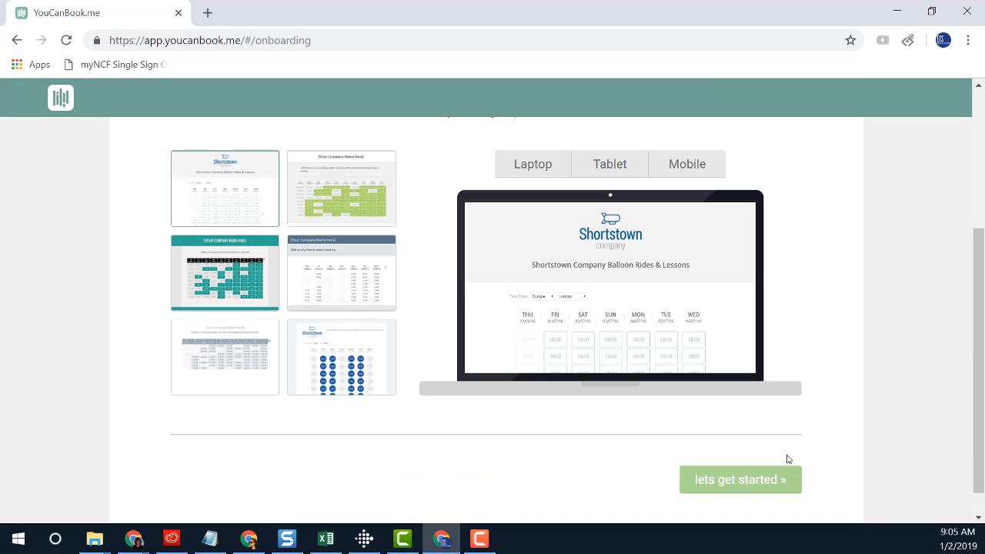
mouse_move(788, 465)
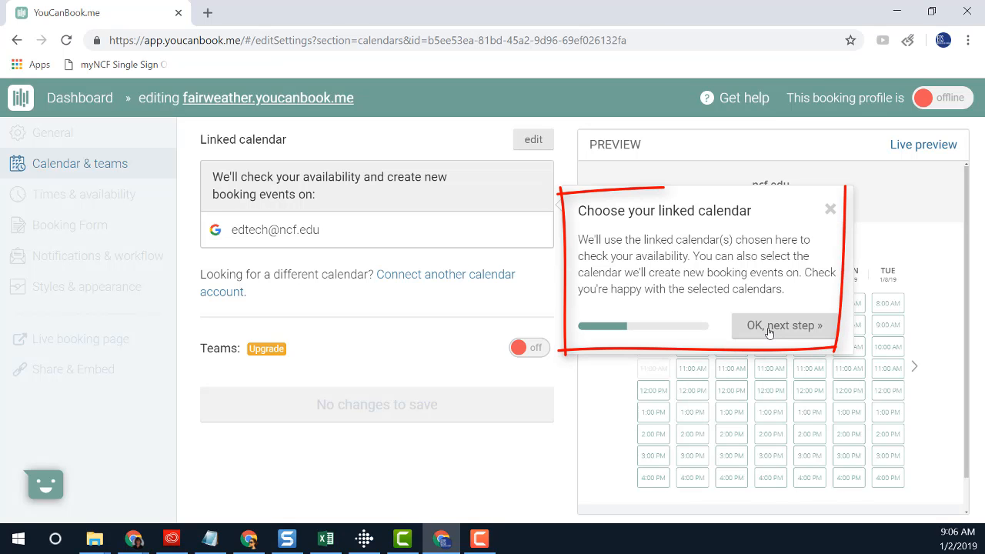
- Advance the walkthrough and show the fairweather profile's availability settings
click(782, 325)
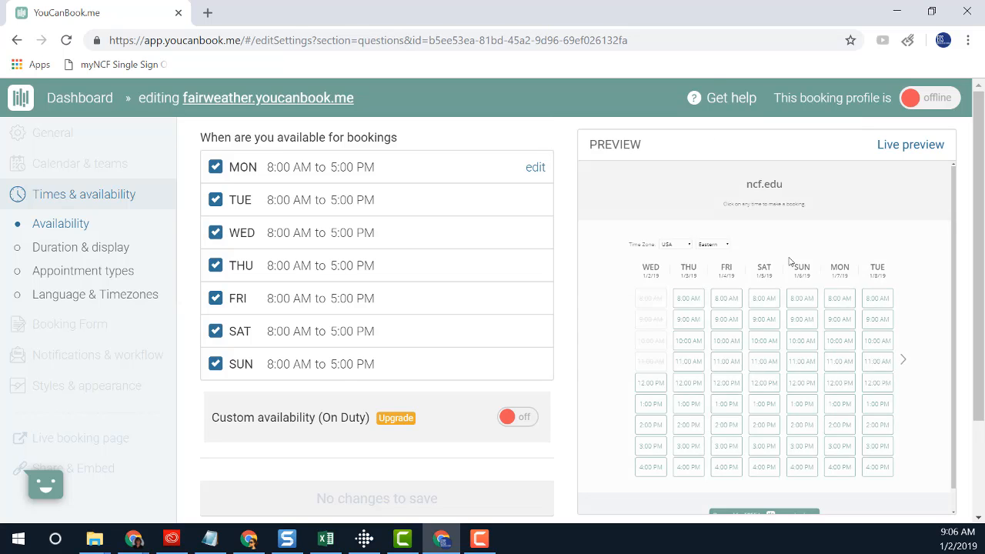
click(69, 225)
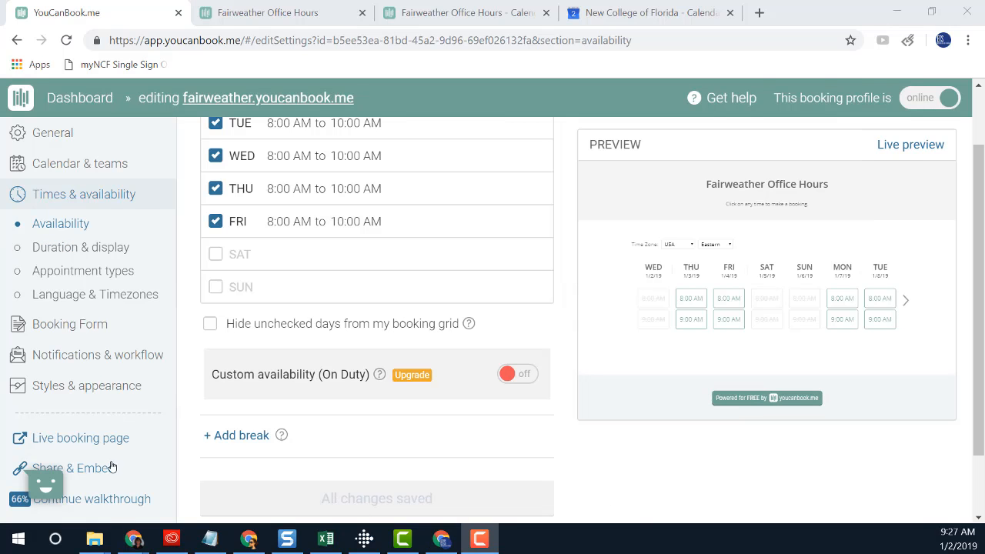
click(74, 468)
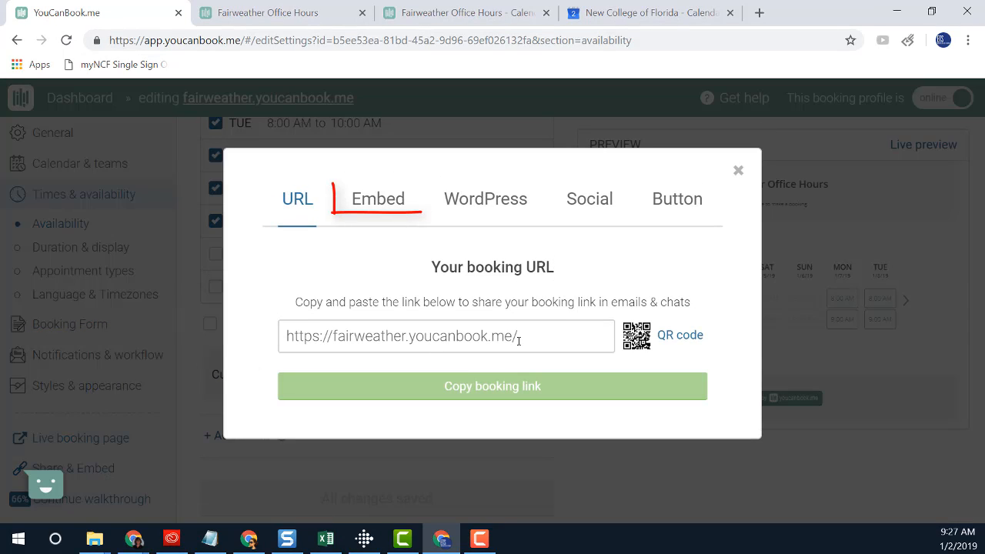
click(378, 198)
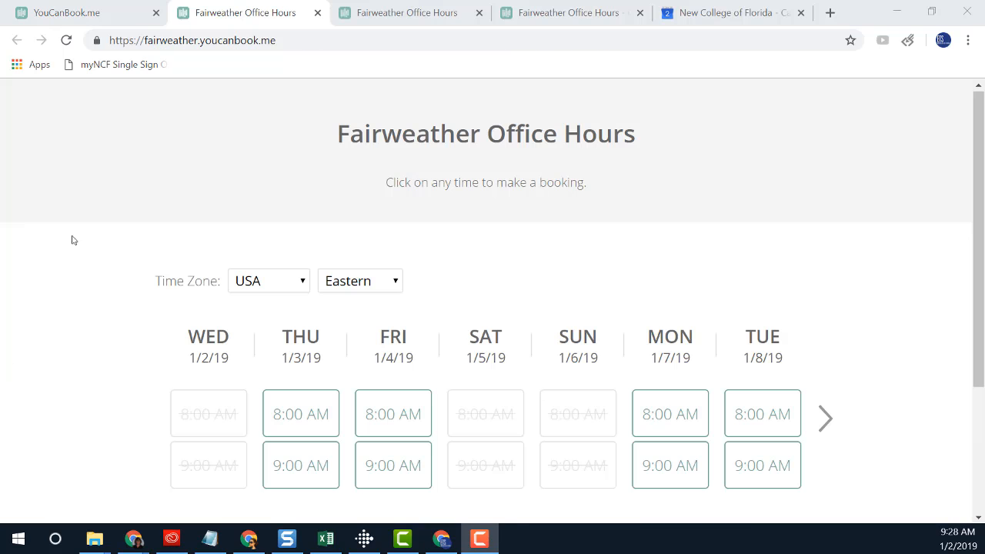
mouse_move(207, 406)
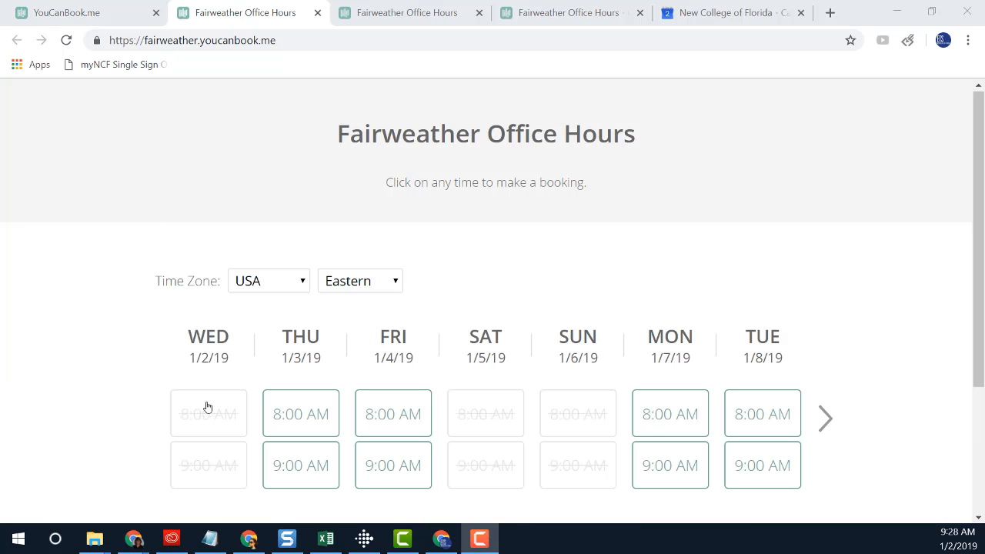
click(300, 412)
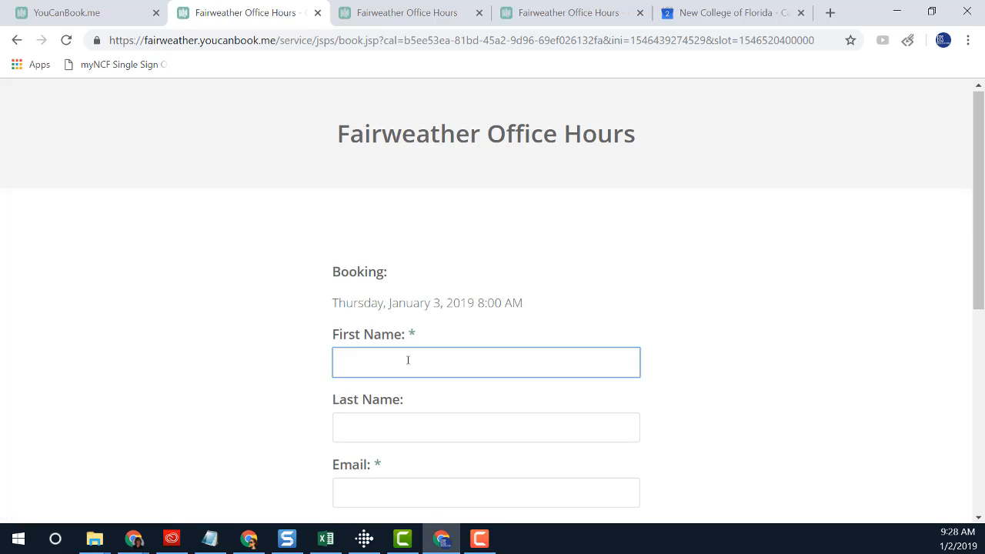
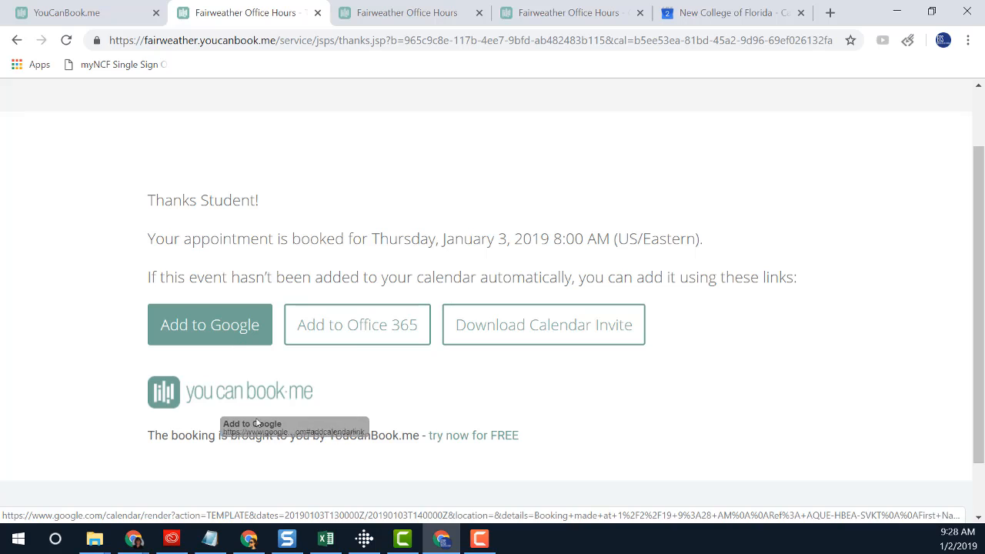
click(209, 323)
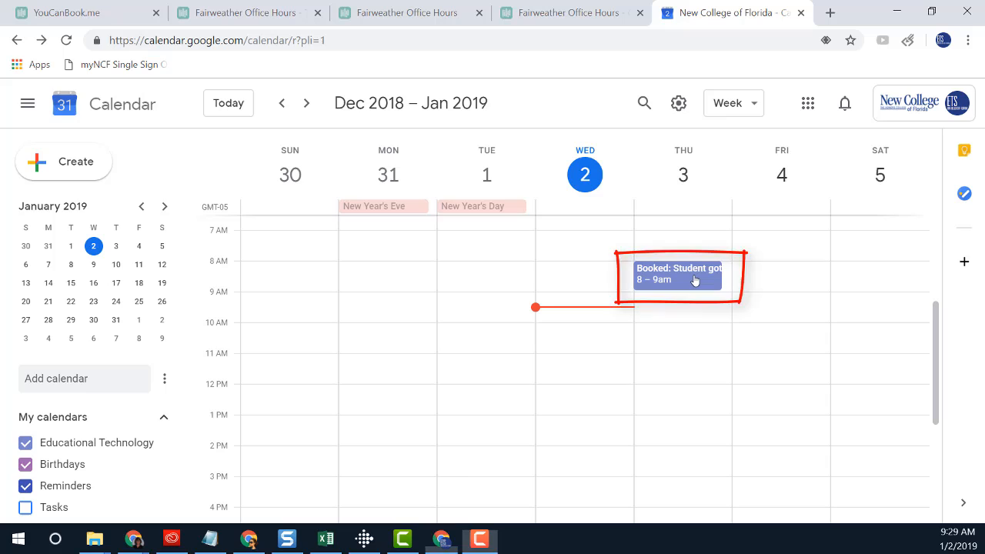
- Save an 'ISP Meeting' event on Friday, January 4, 8–9 AM in Google Calendar
click(782, 277)
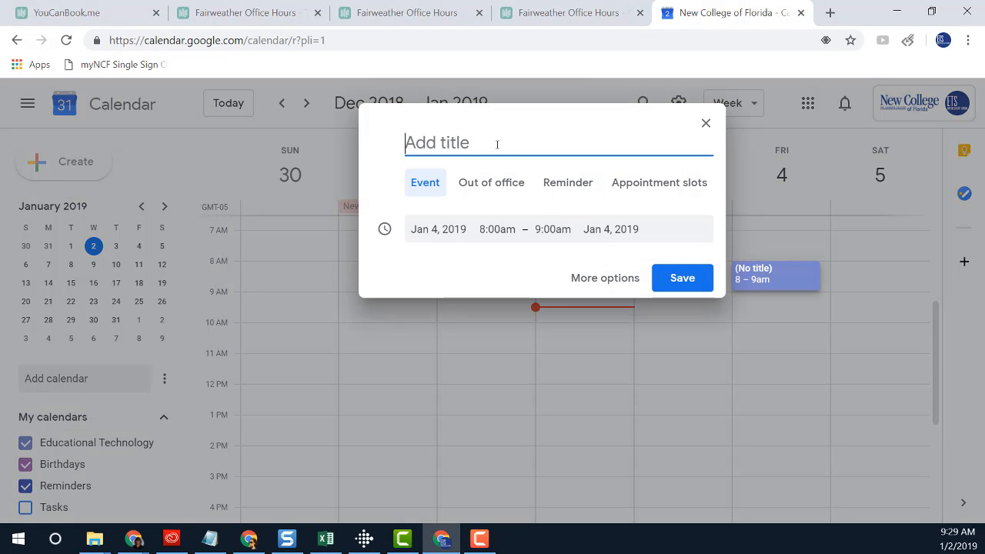
text(ISP Meeting)
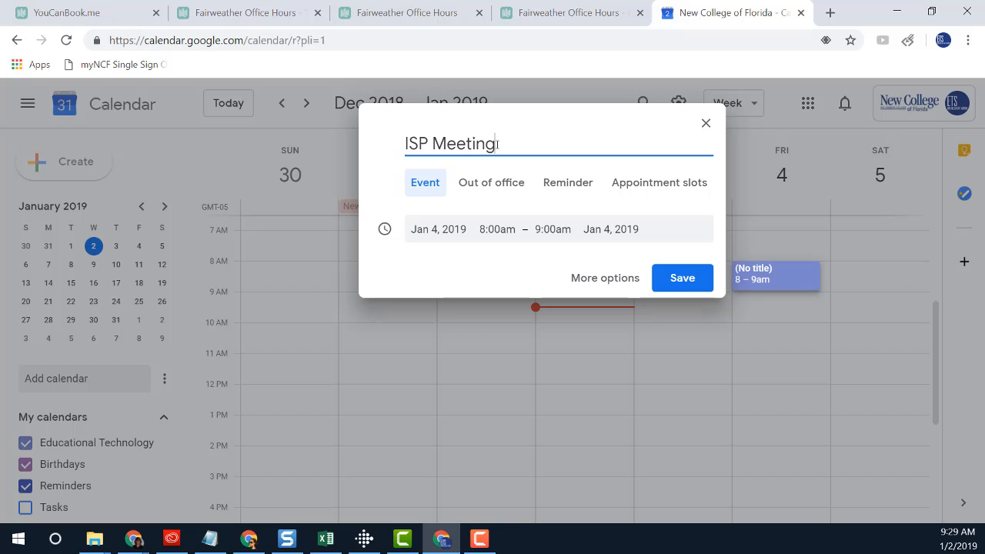
click(682, 277)
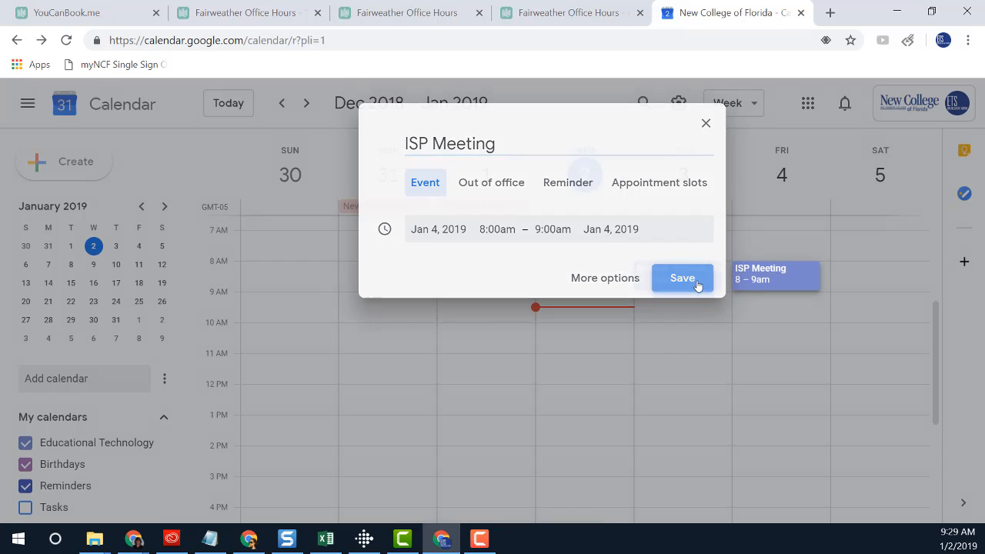
click(682, 277)
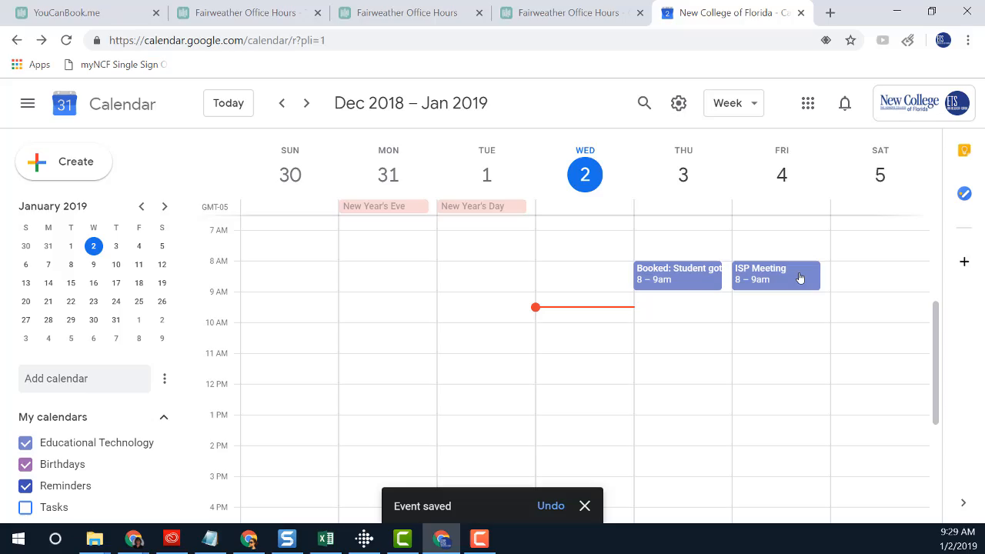